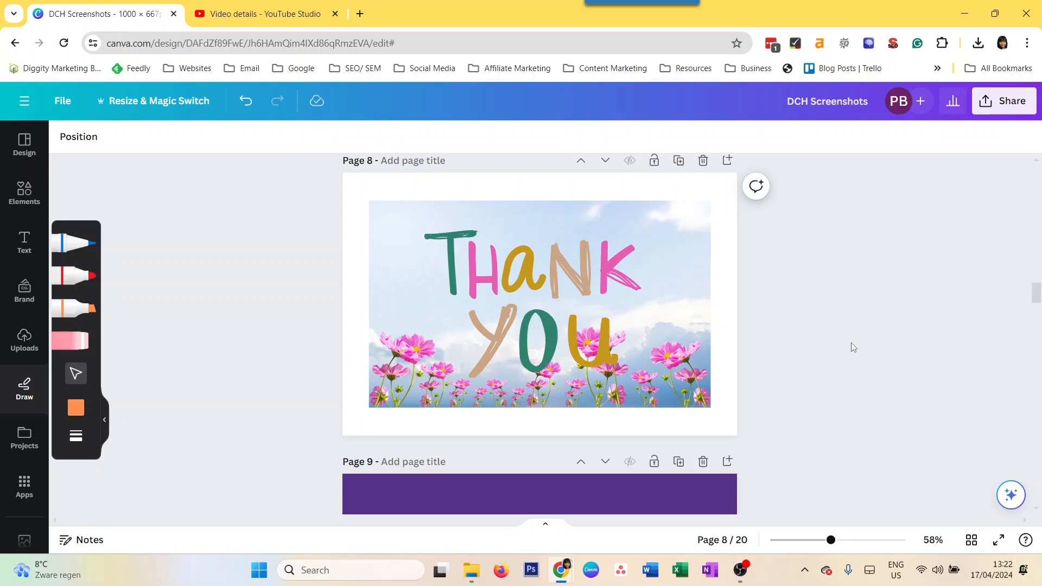
mouse_move(853, 347)
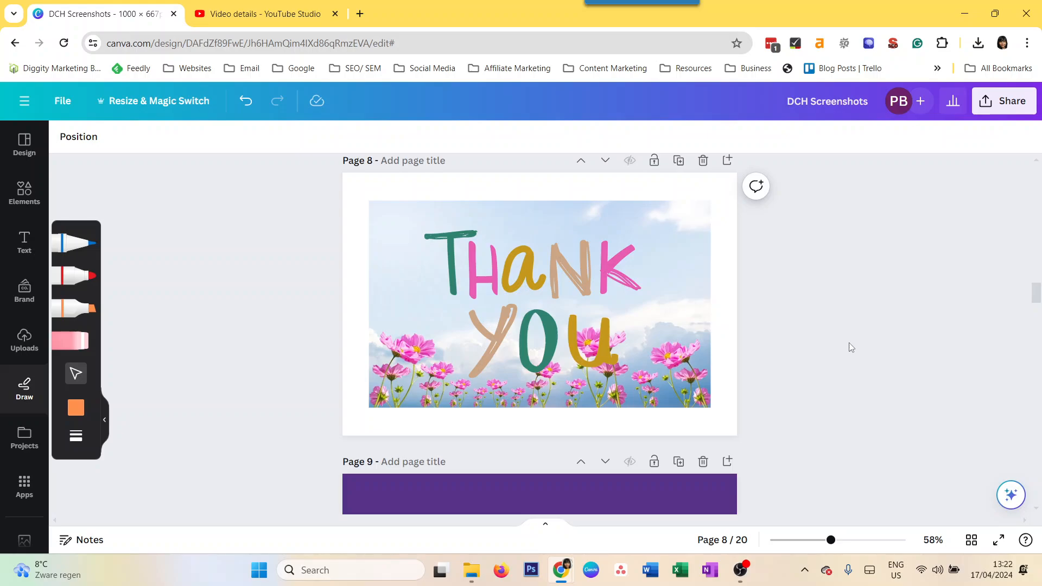
Step: Switch to the Elements library and clear the 'highlight' search
left_click(460, 290)
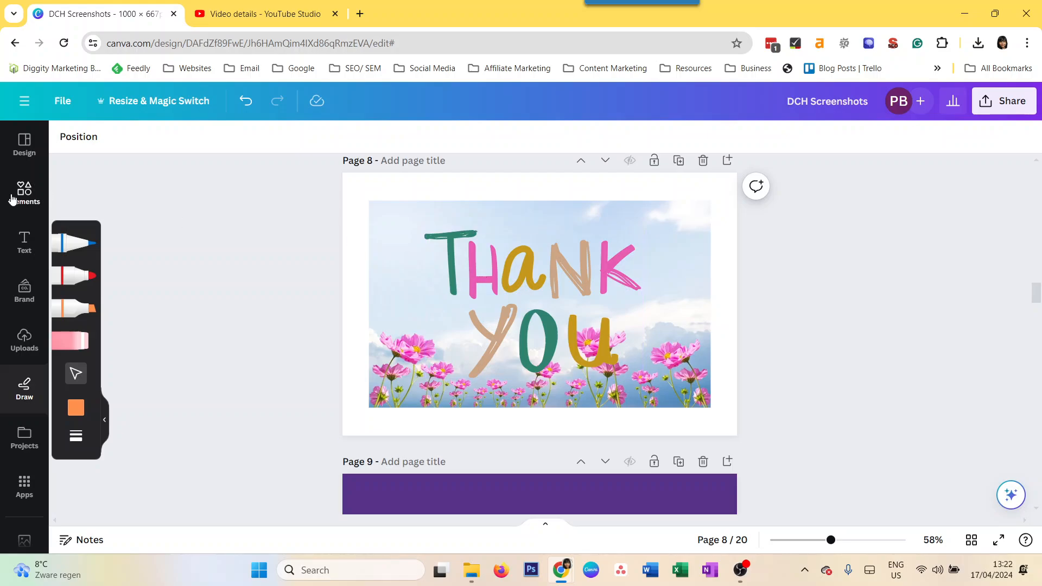
left_click(23, 193)
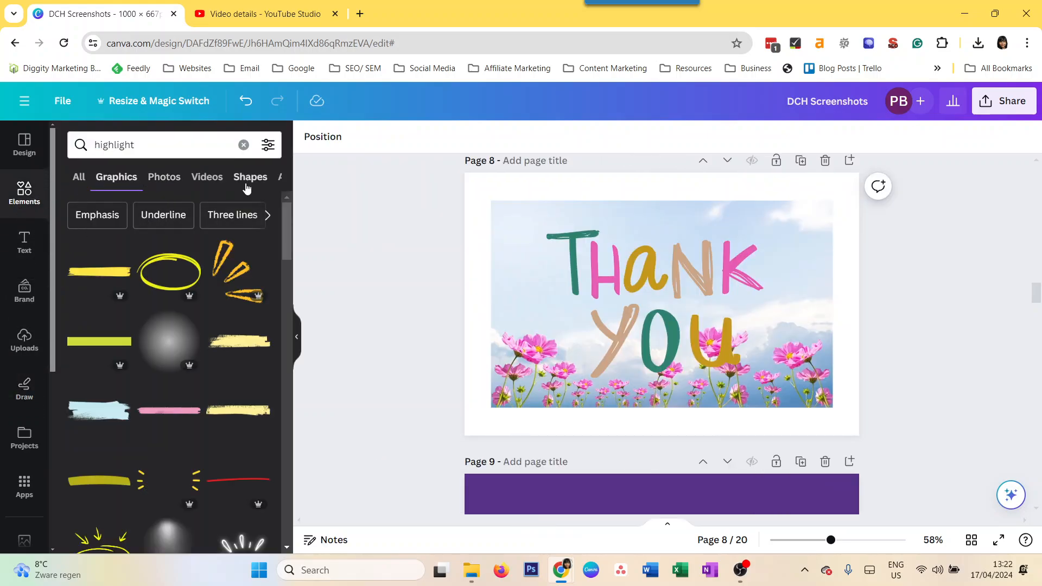
left_click(655, 306)
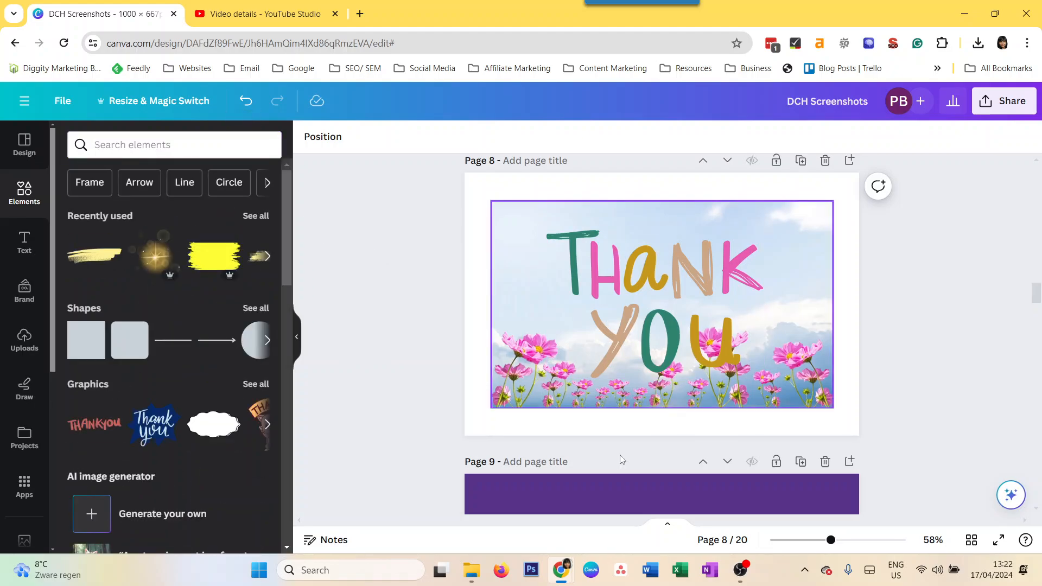
left_click(651, 266)
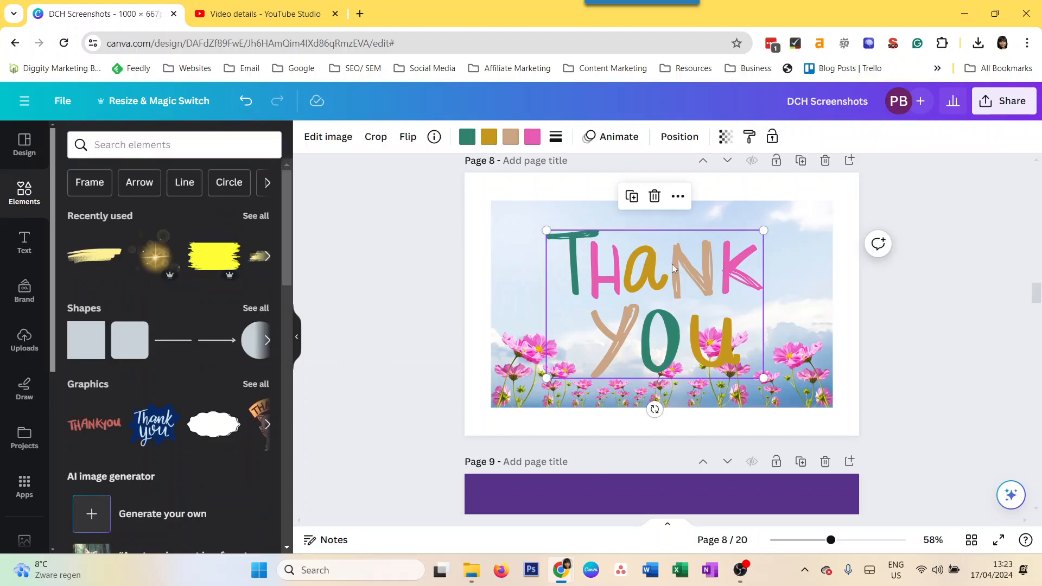
mouse_move(601, 297)
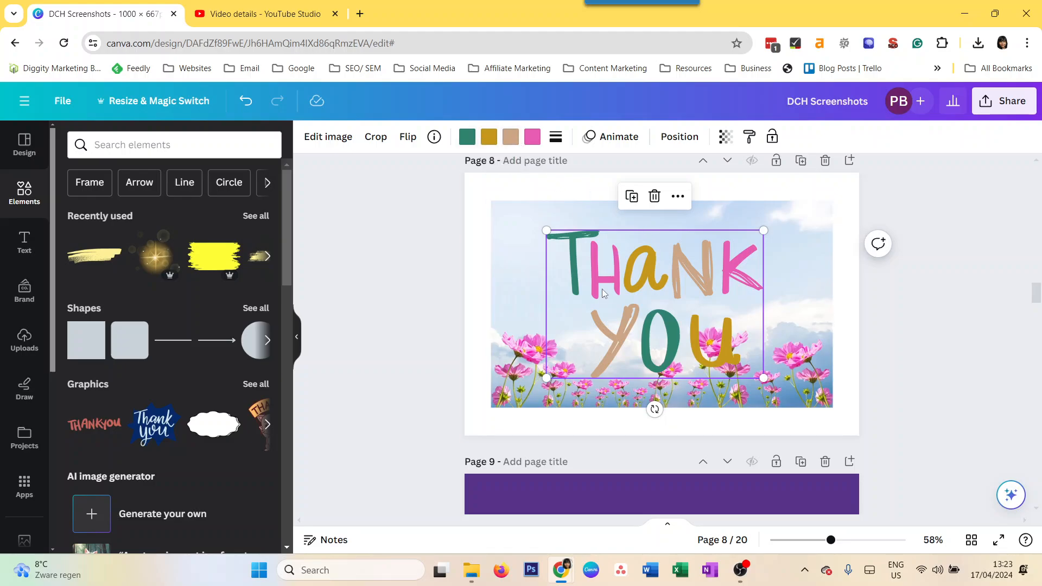
mouse_move(408, 137)
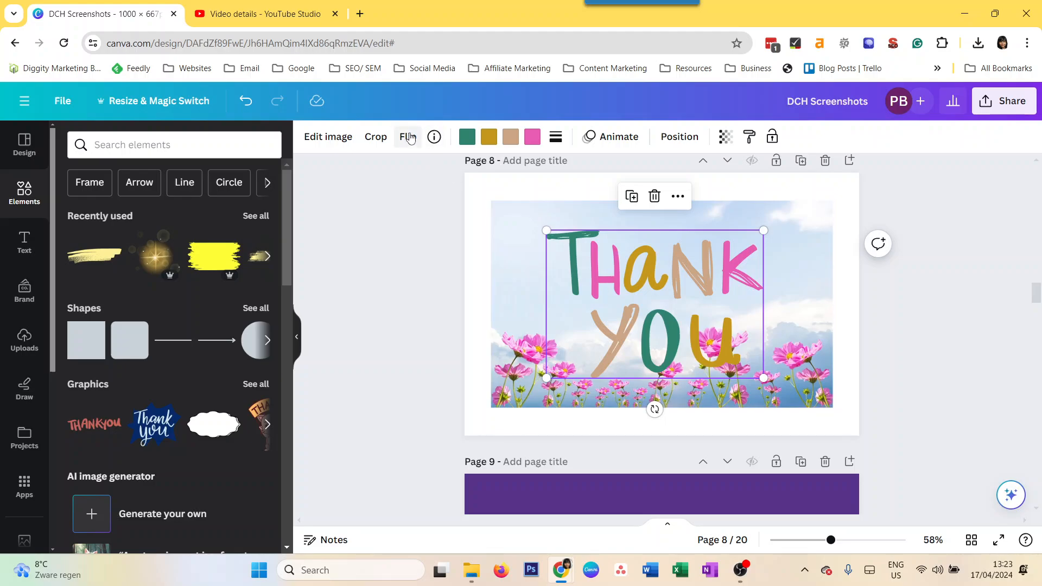
mouse_move(615, 276)
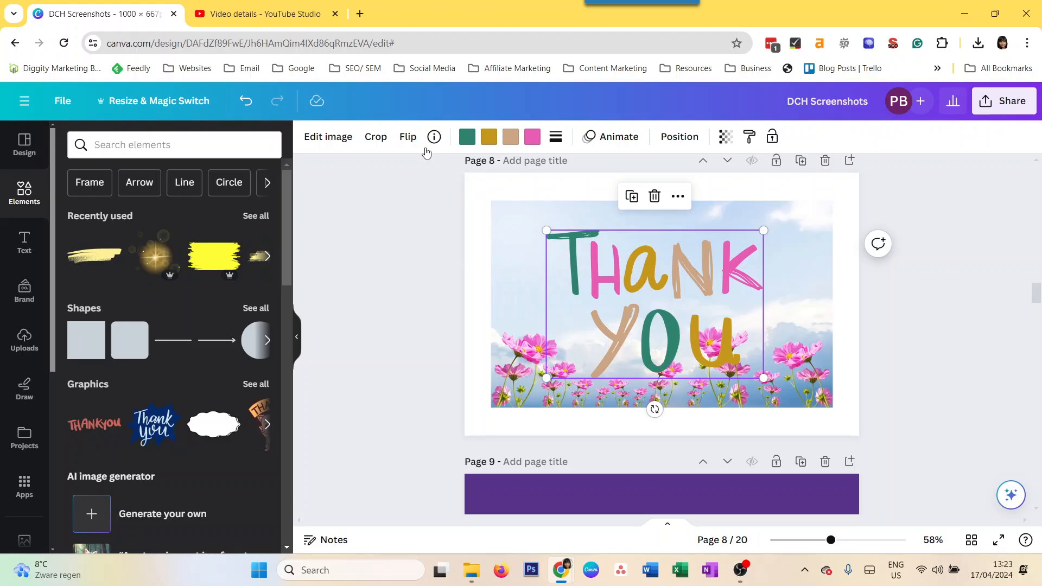
mouse_move(407, 137)
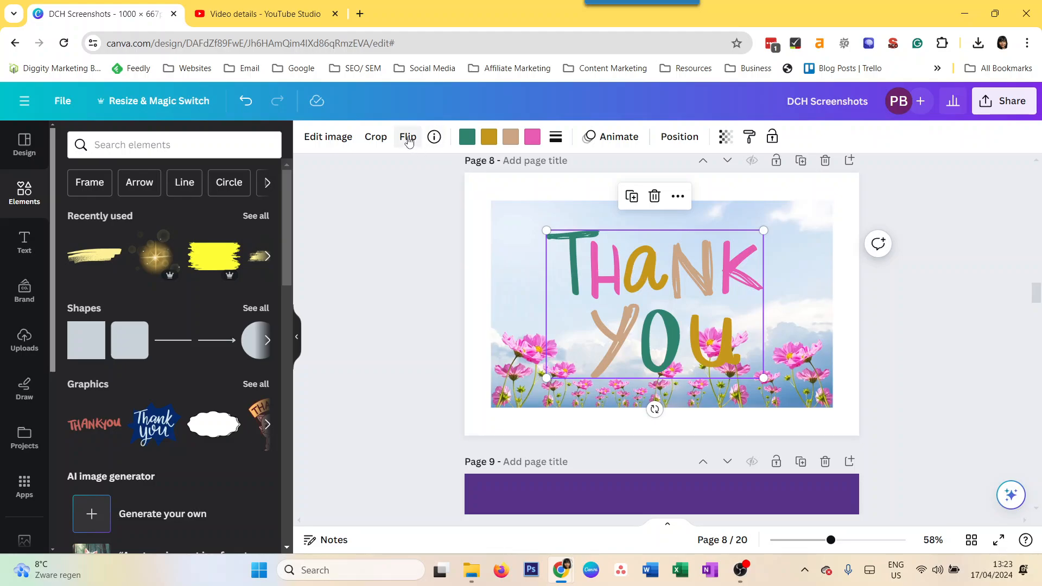
left_click(407, 136)
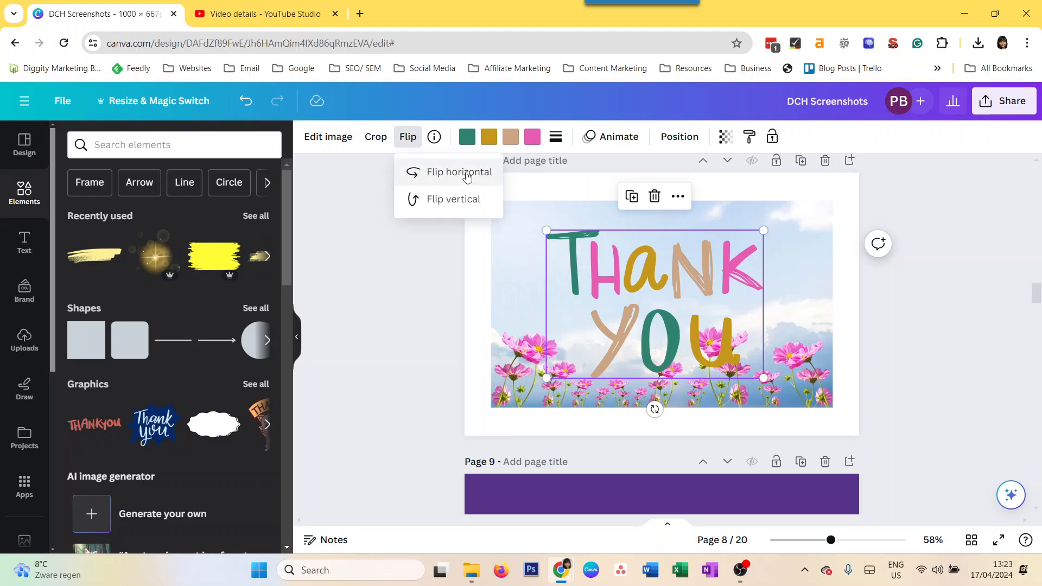
left_click(458, 171)
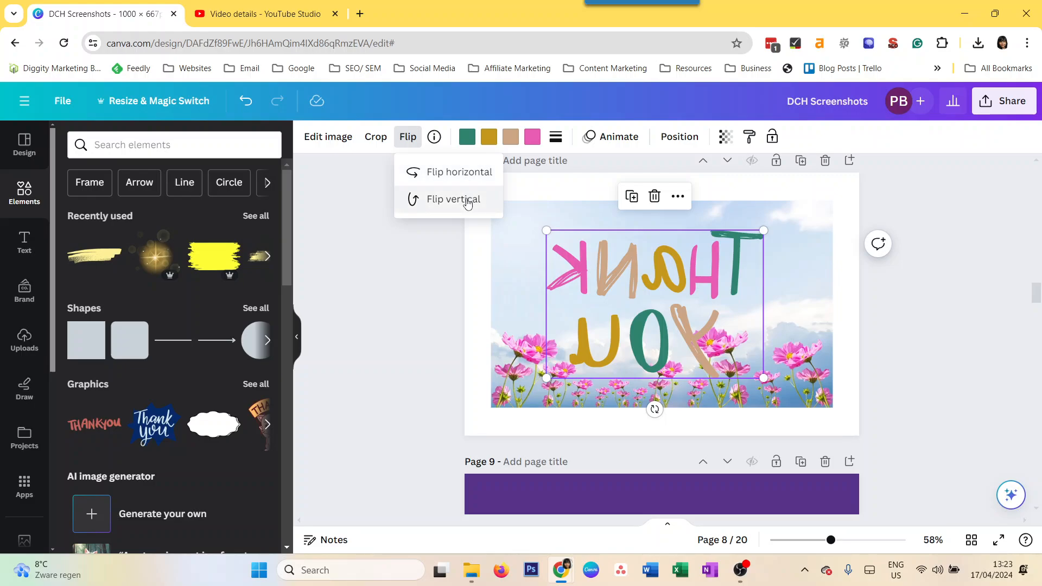
left_click(452, 199)
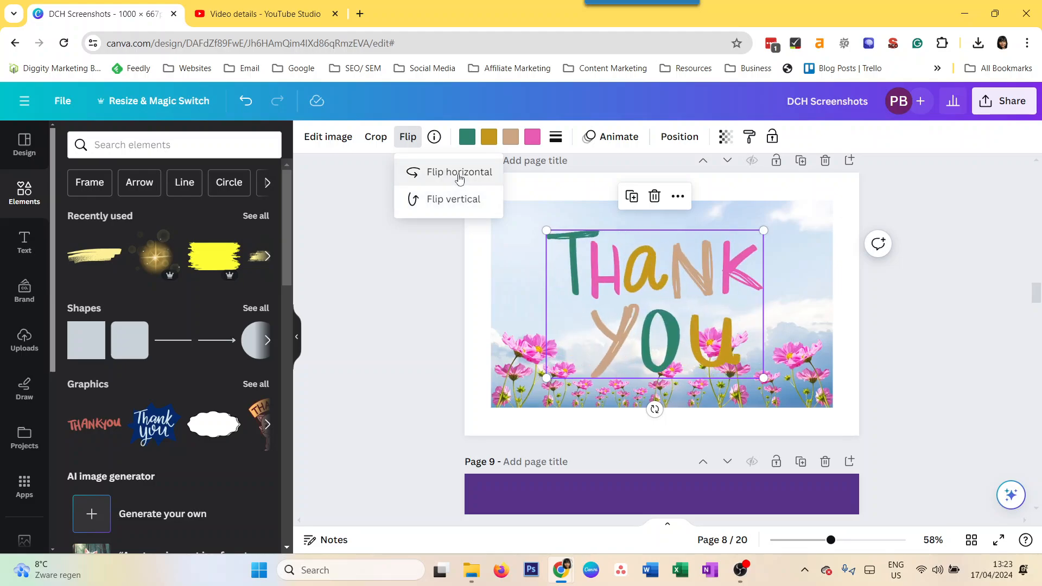
left_click(457, 172)
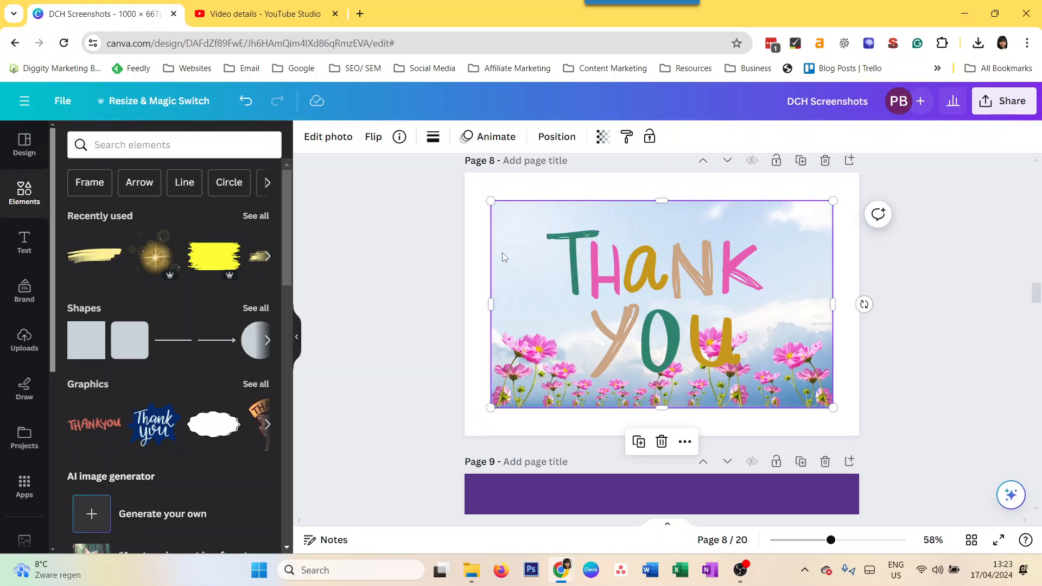
left_click(372, 136)
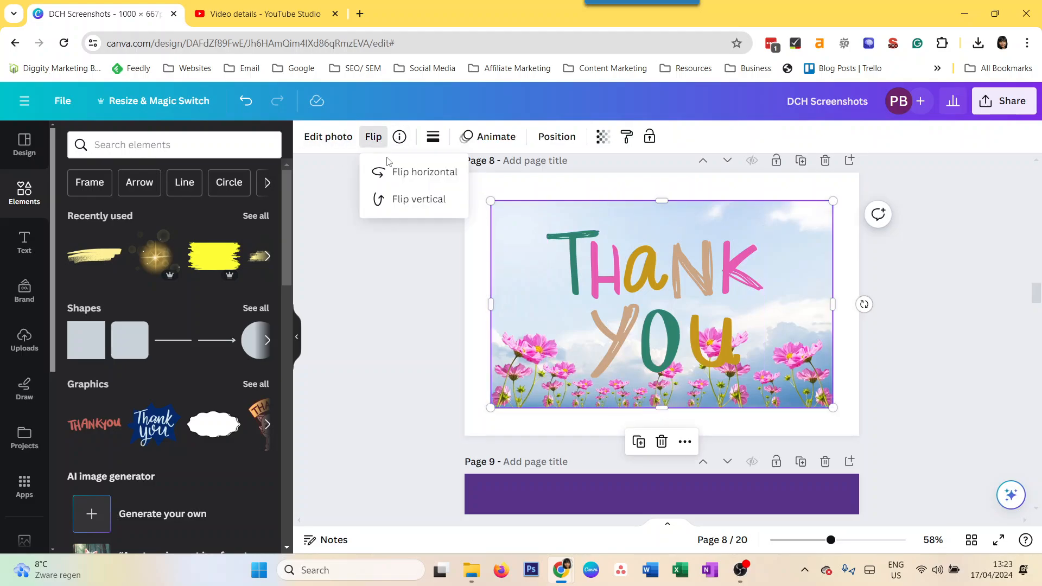
left_click(424, 172)
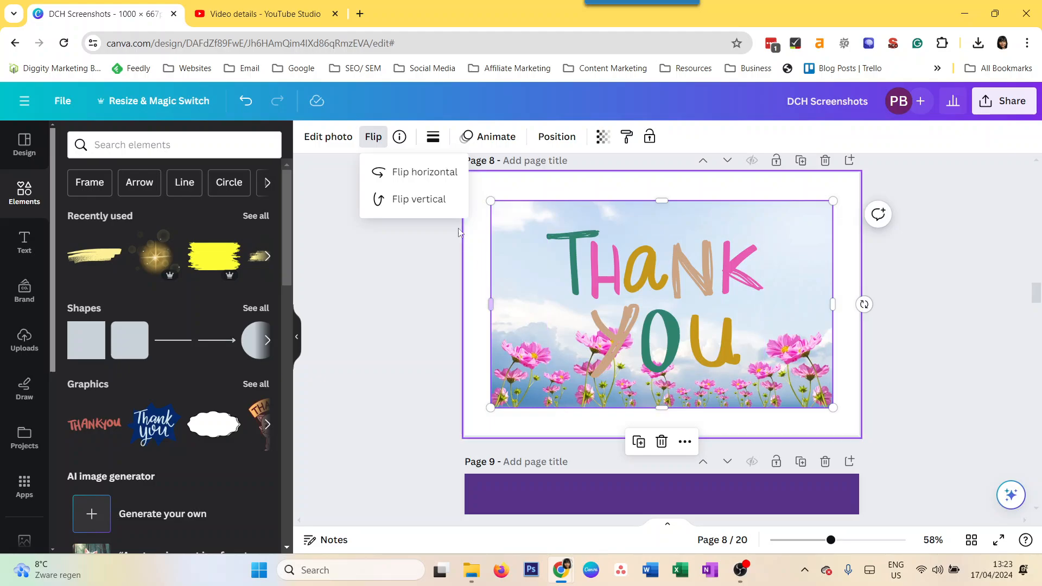
left_click(419, 198)
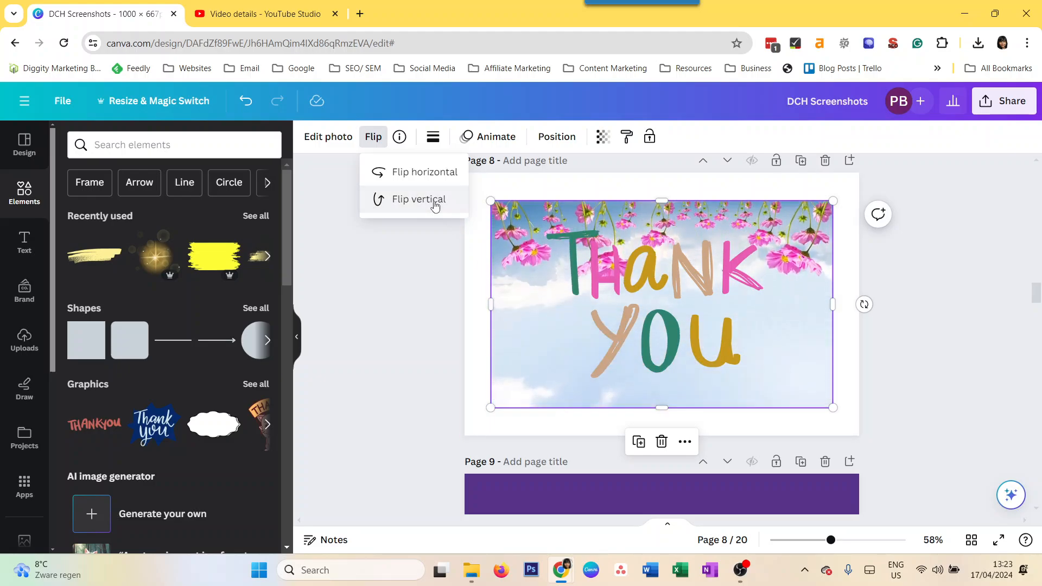
left_click(417, 199)
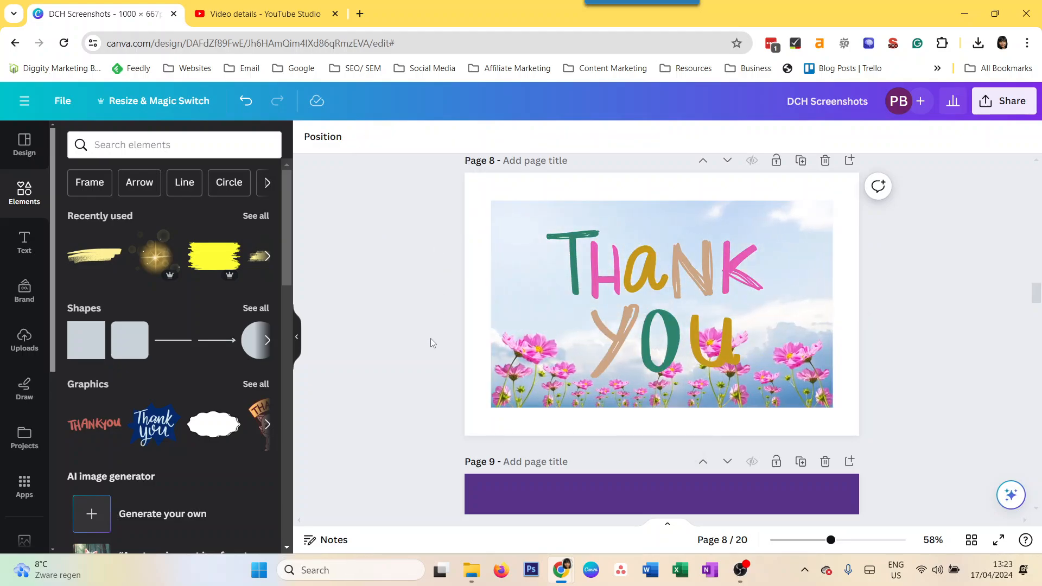
Step: Spin the Thank You graphic to a steep angle with its rotate handle, then undo it
left_click(657, 283)
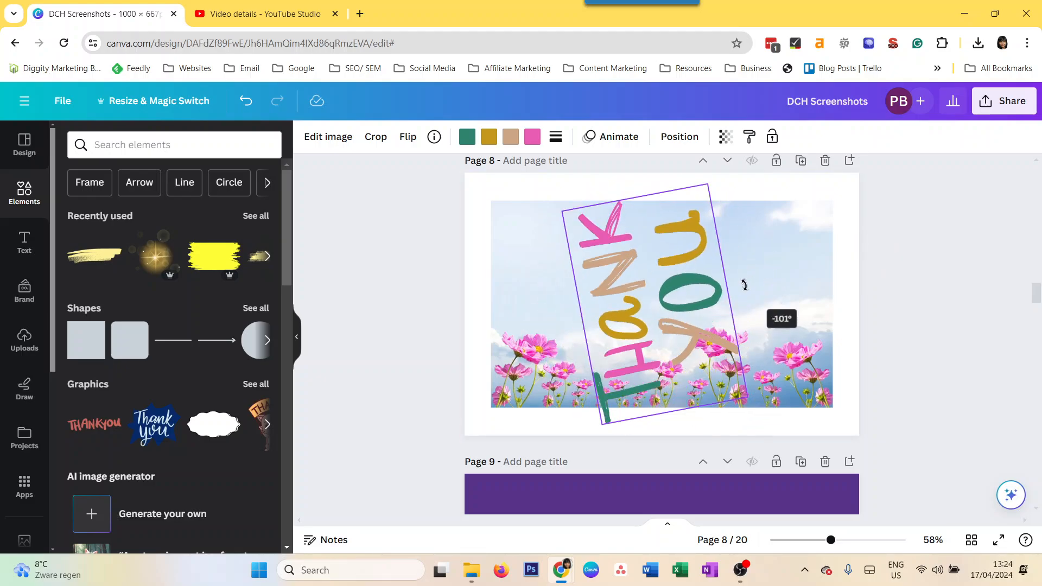
left_click_drag(745, 284, 738, 246)
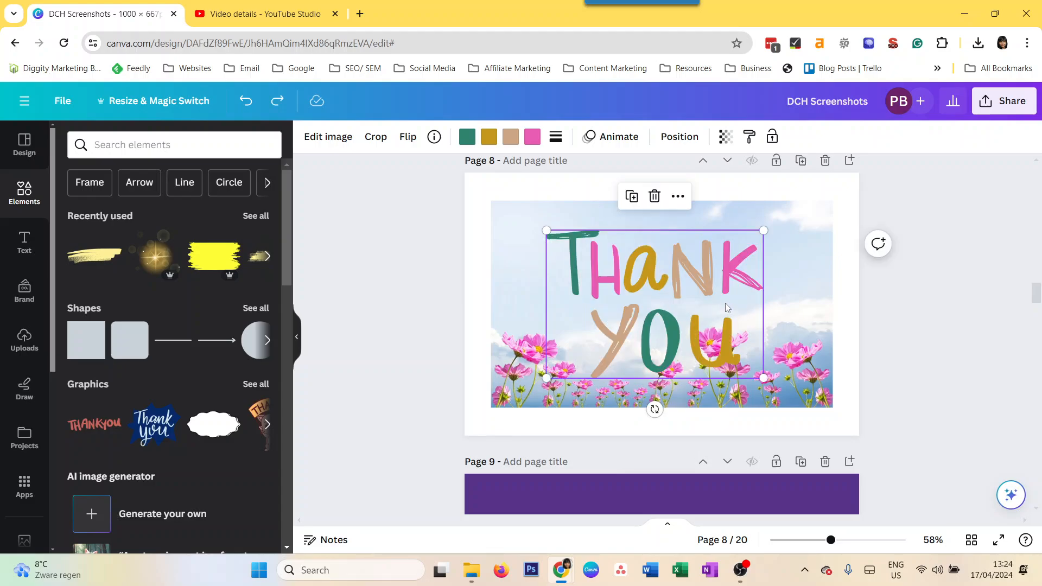
Step: Redo the sideways rotation, then set the graphic's rotation angle to -90 to straighten it
left_click(679, 137)
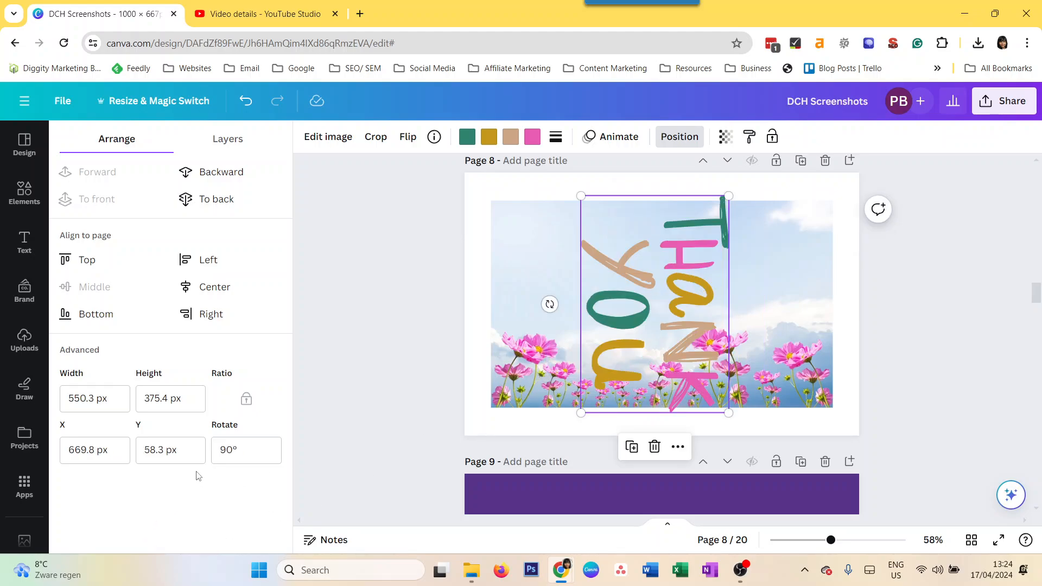
left_click(247, 450)
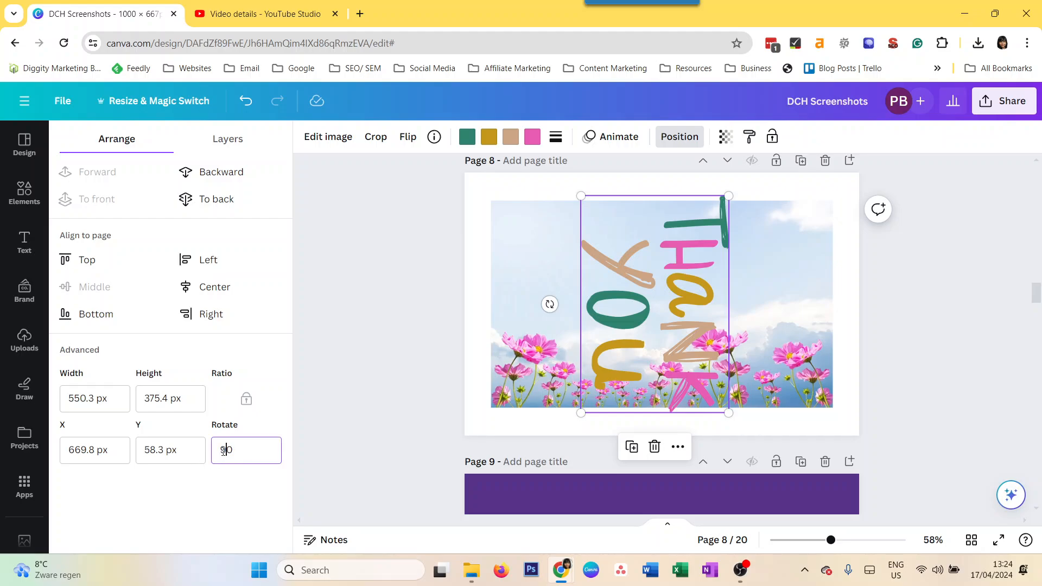
type("-90")
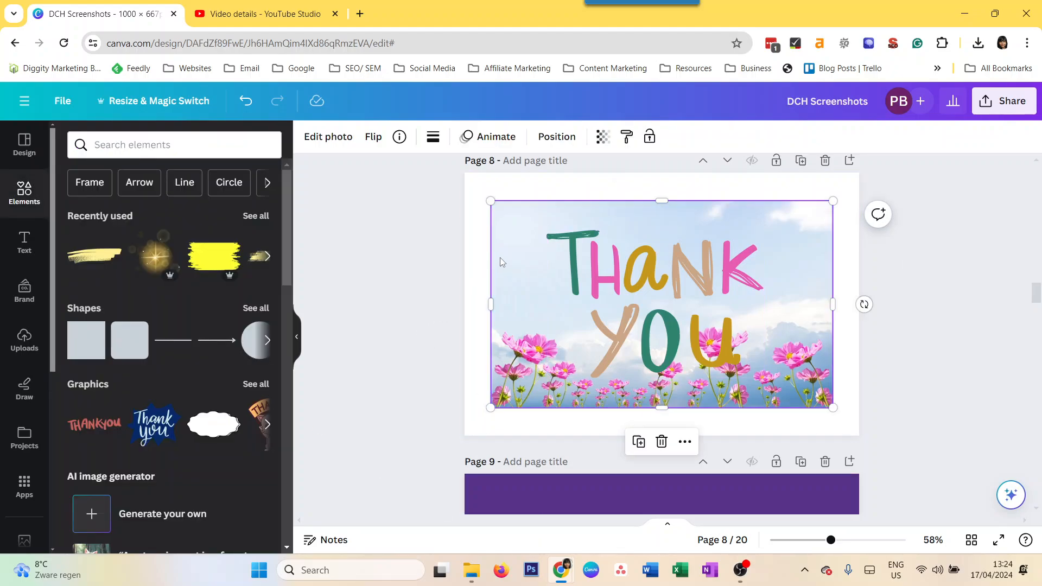
left_click(556, 136)
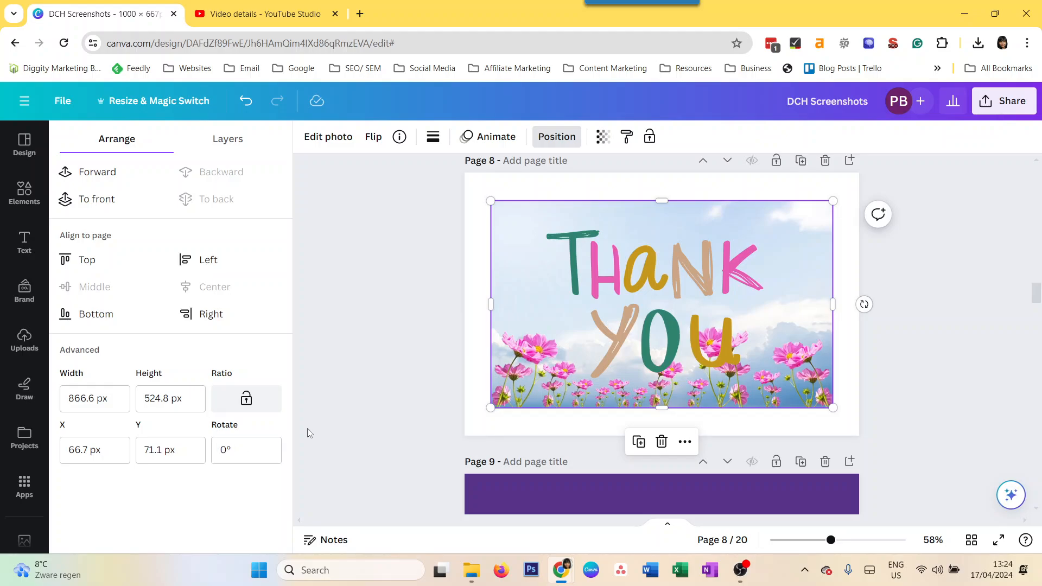
mouse_move(332, 356)
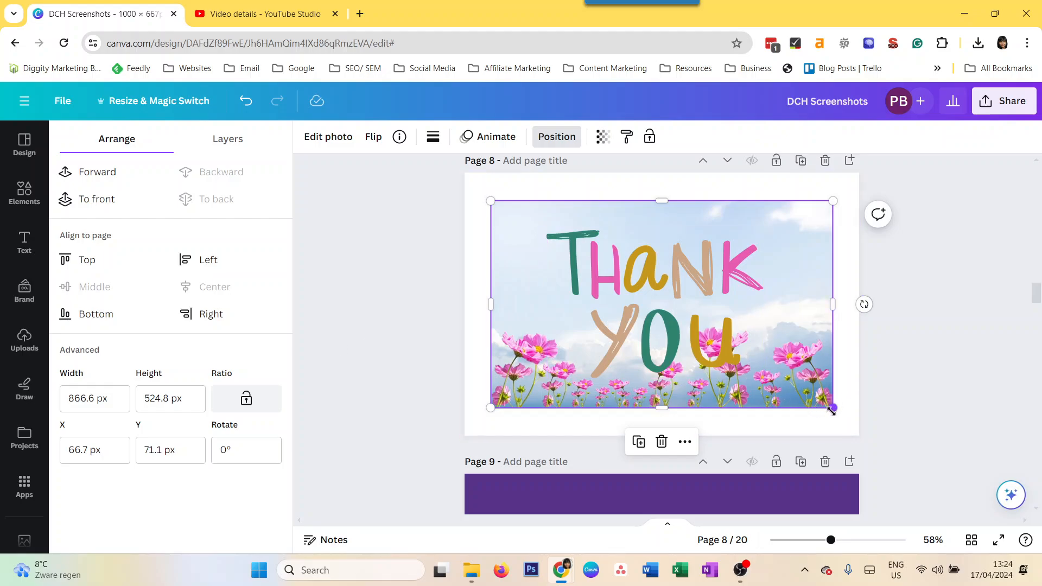
left_click_drag(833, 410, 763, 378)
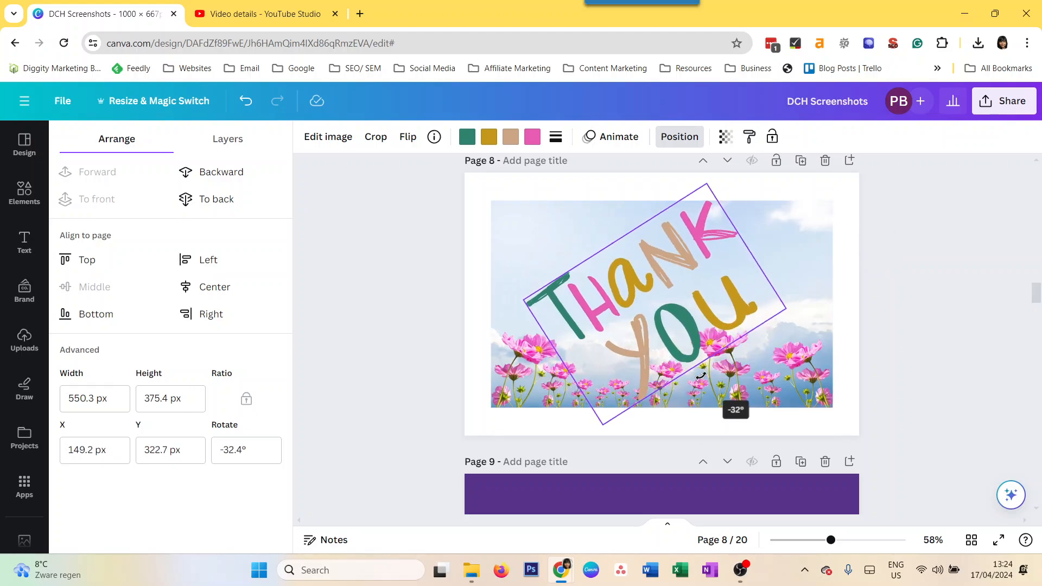
left_click_drag(701, 375, 651, 411)
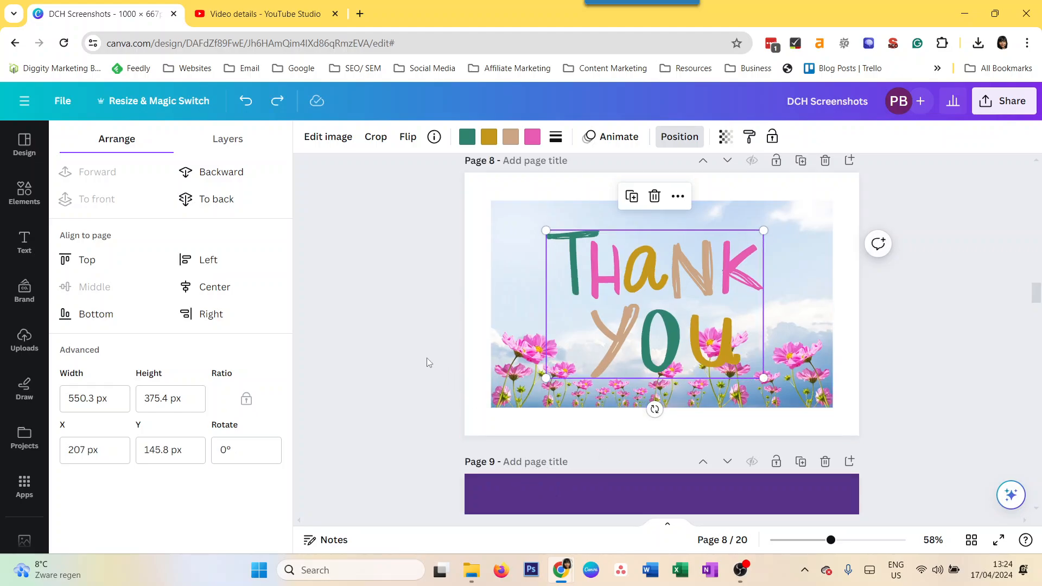
left_click(24, 193)
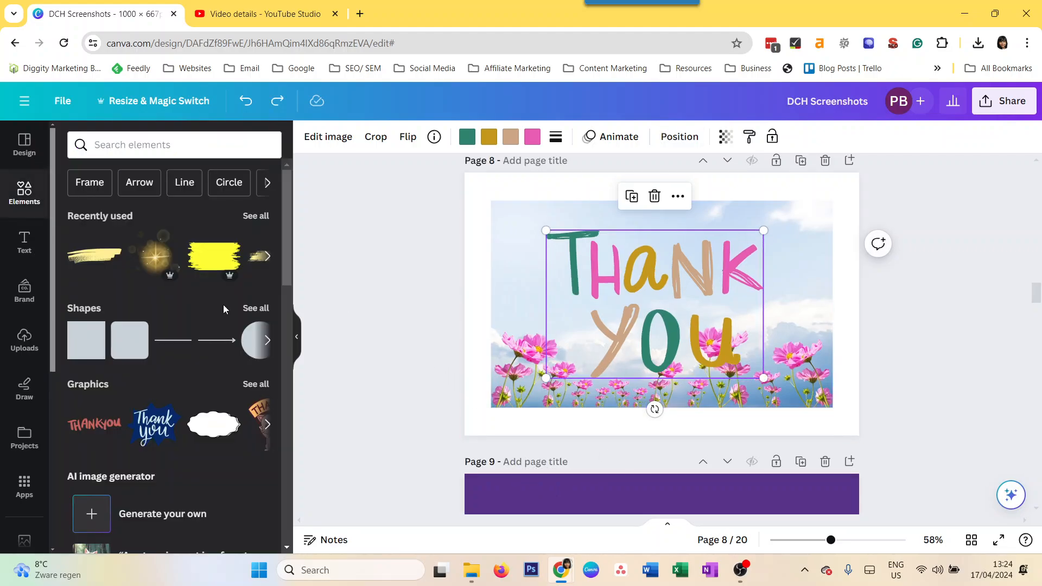
Step: Add a Heading text box beneath the Thank You lettering and view its position settings
left_click(24, 193)
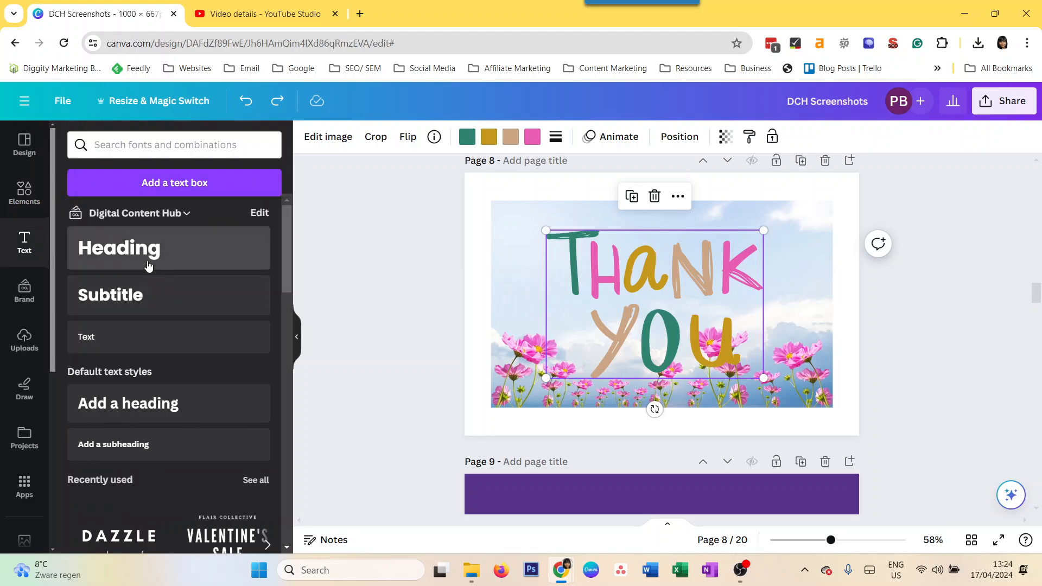
left_click(118, 247)
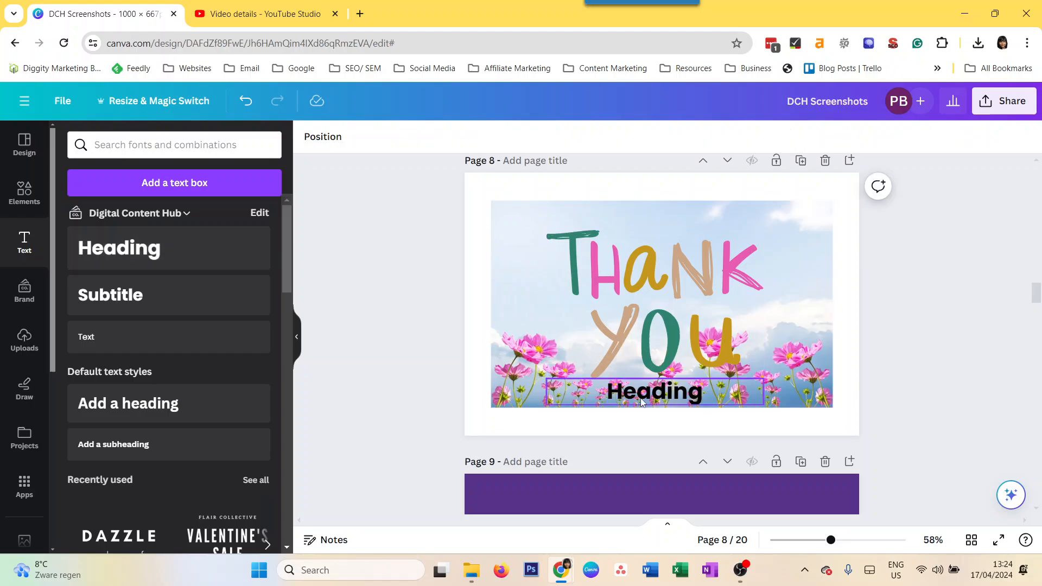
left_click(654, 392)
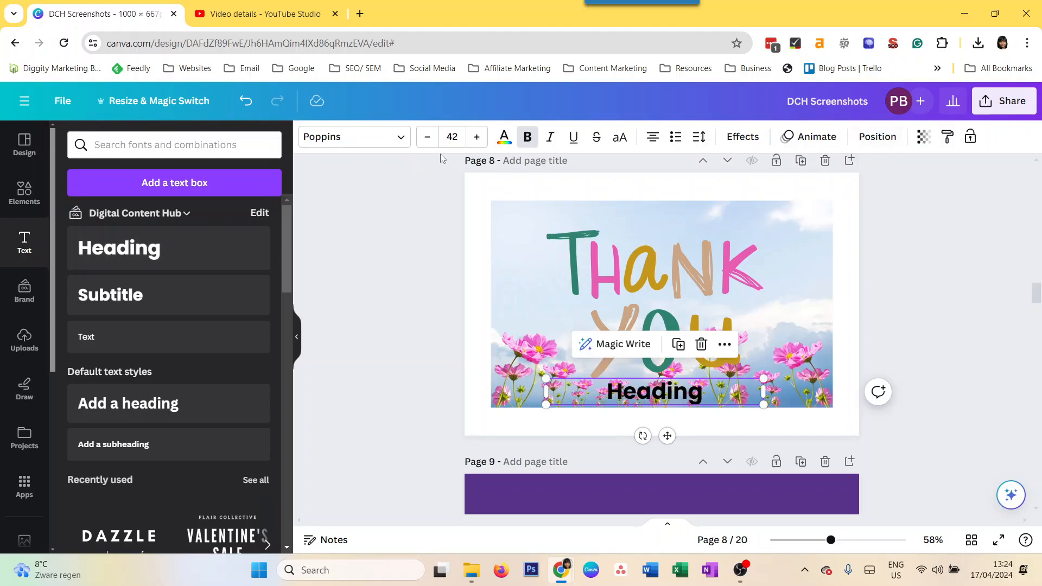
left_click(878, 137)
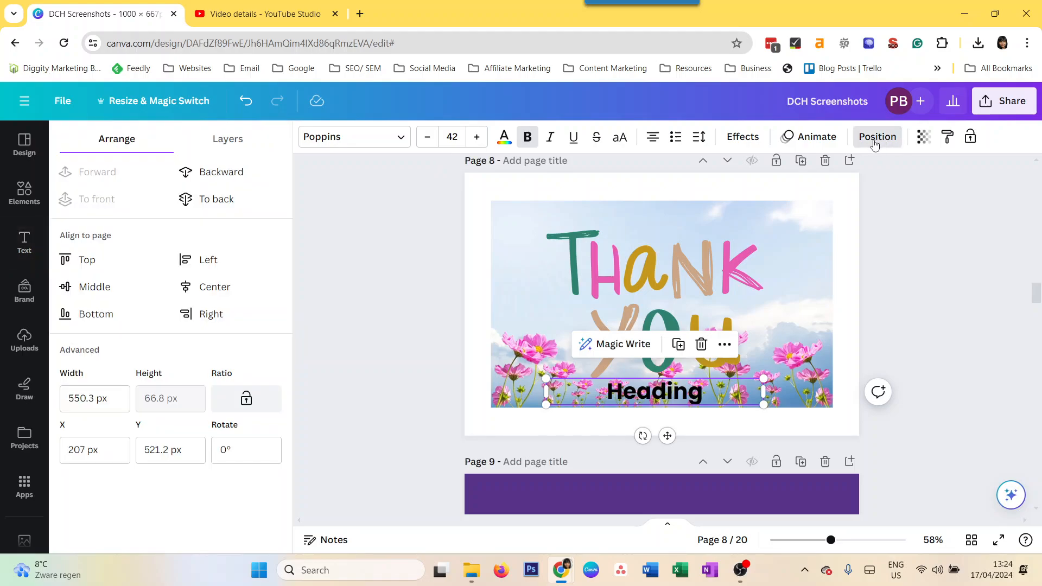
Step: Delete the added heading and clear the selection, leaving the page unchanged
left_click(246, 450)
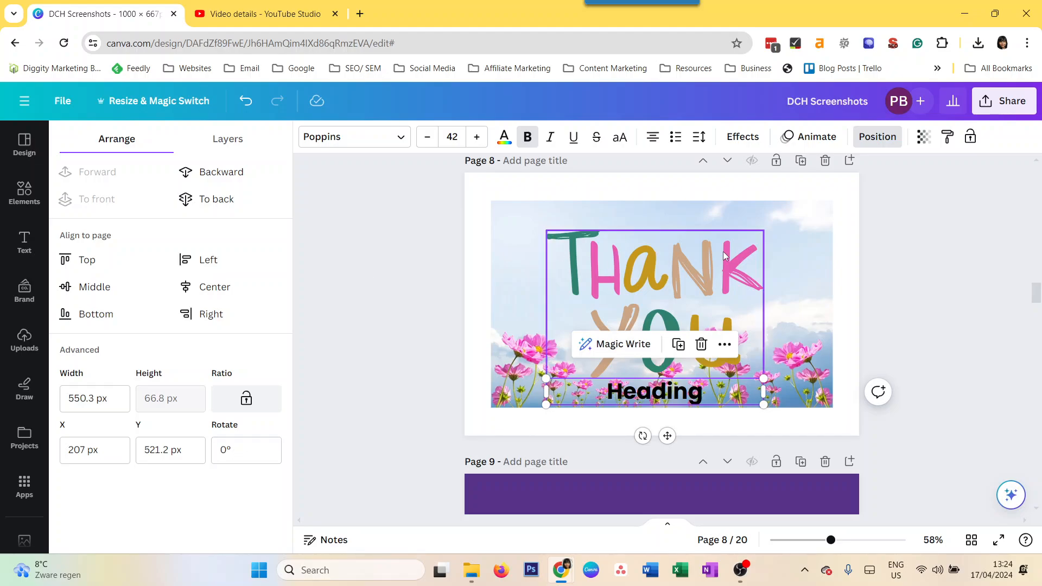
left_click(642, 495)
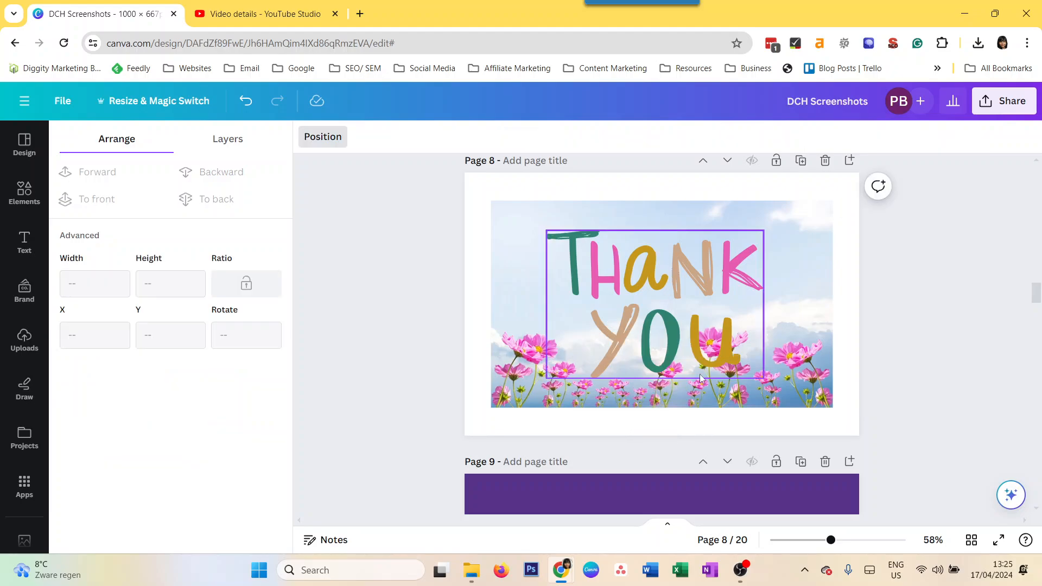
left_click(24, 241)
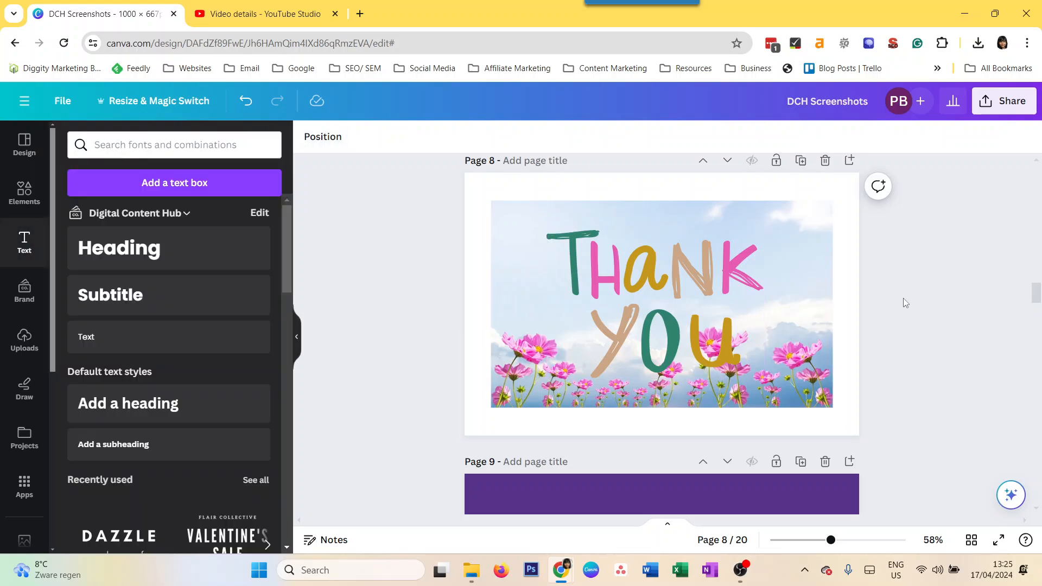